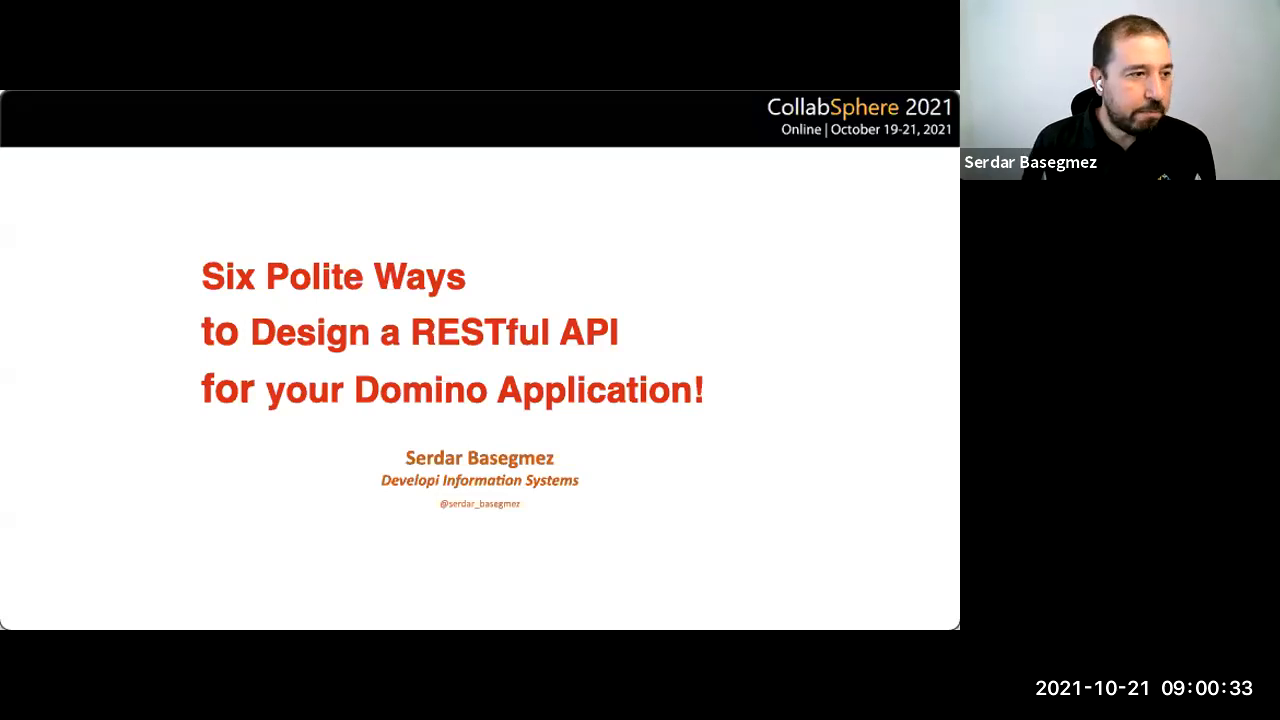
key(Right)
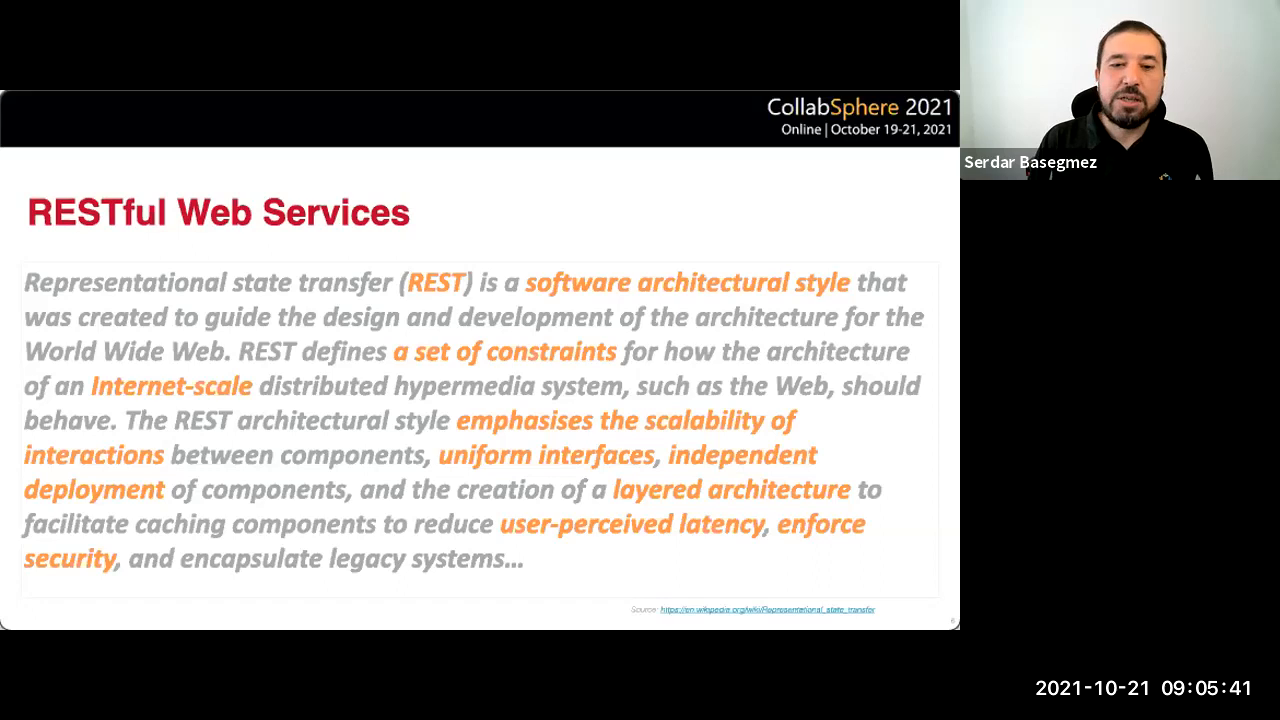
key(right)
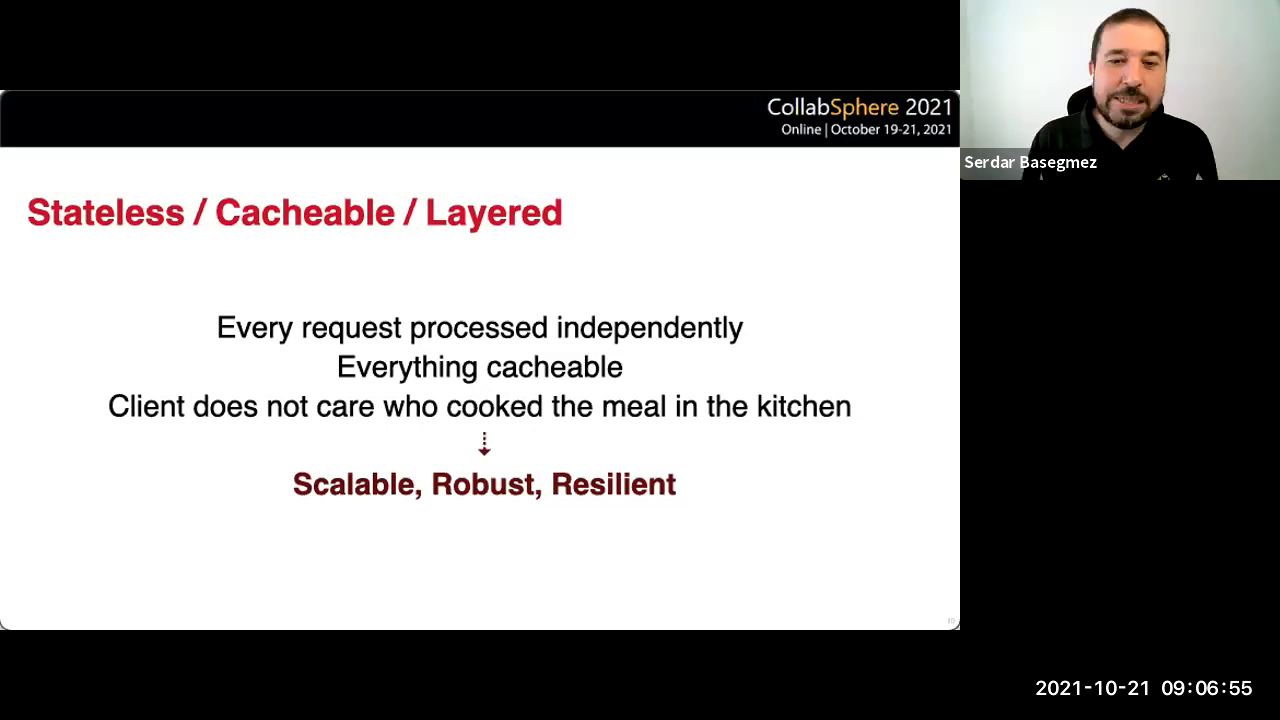
key(Right)
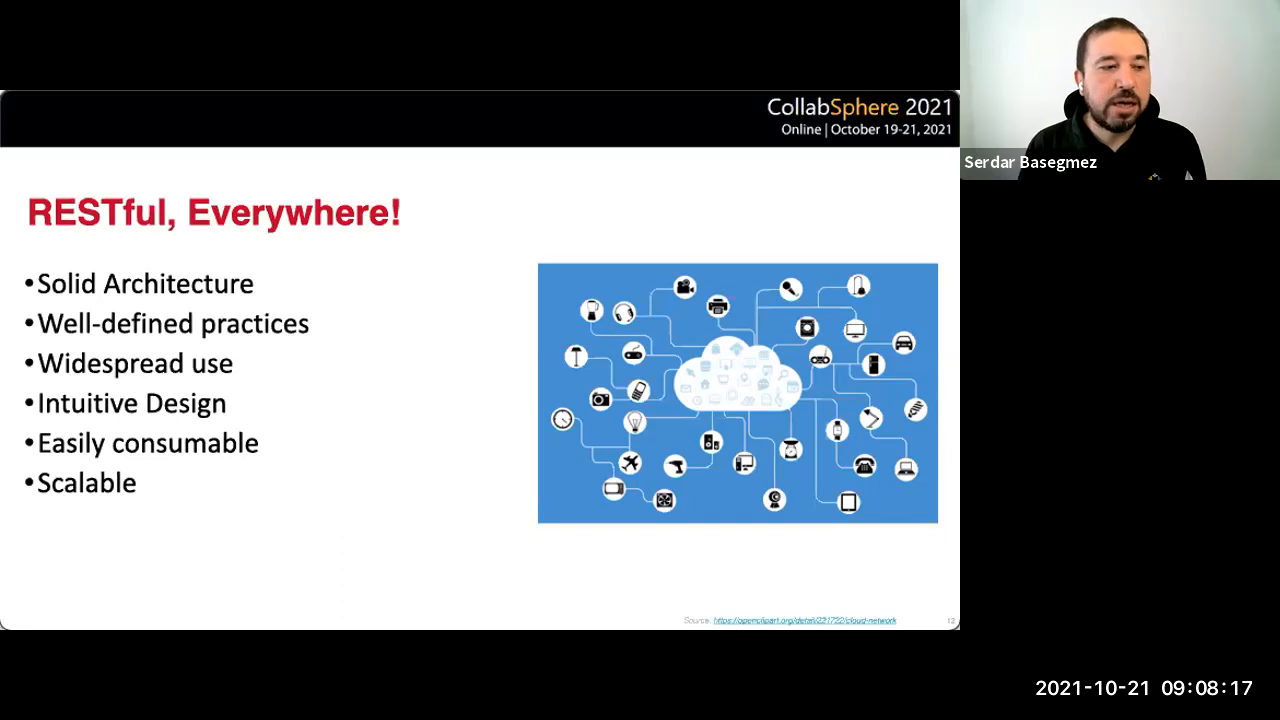
key(Right)
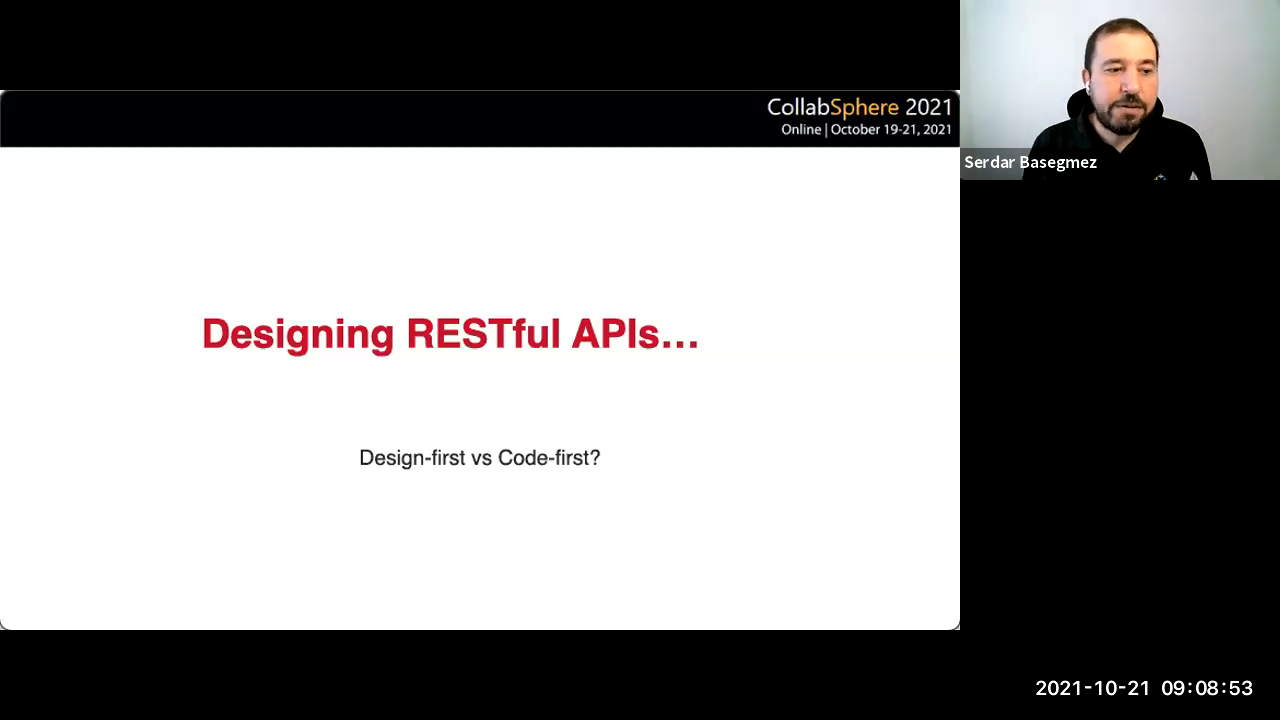
key(Right)
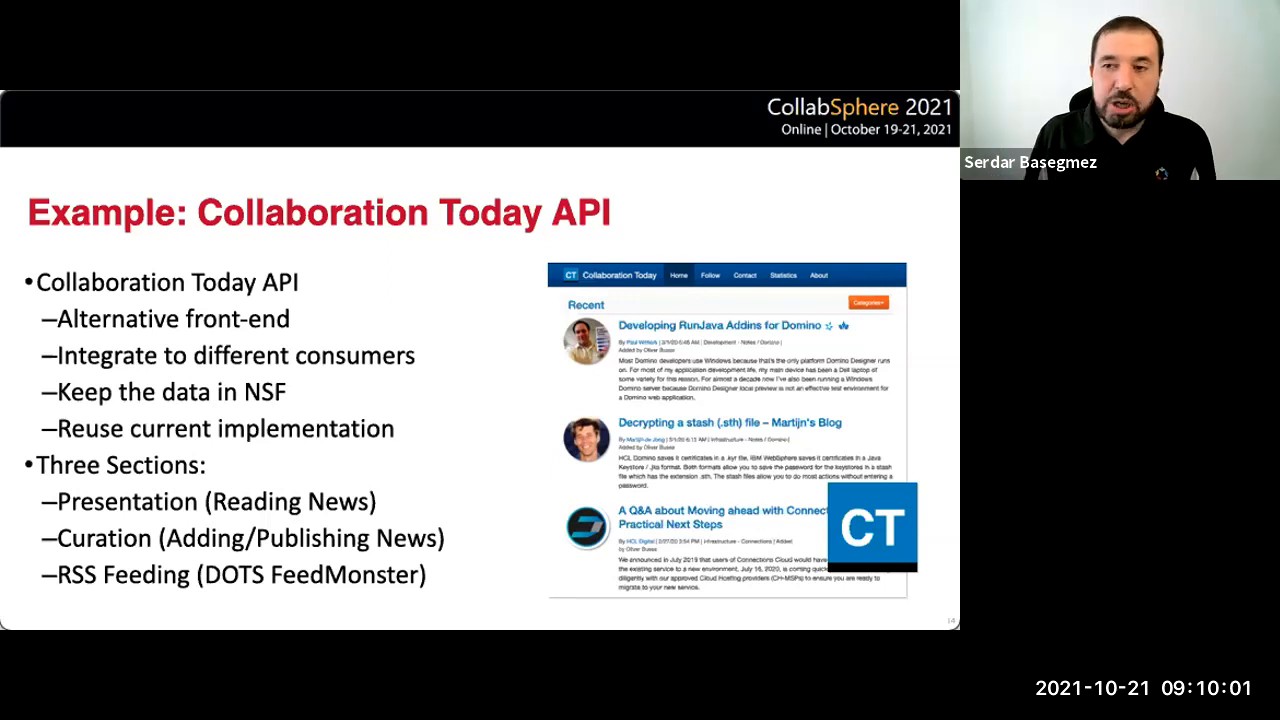
key(Right)
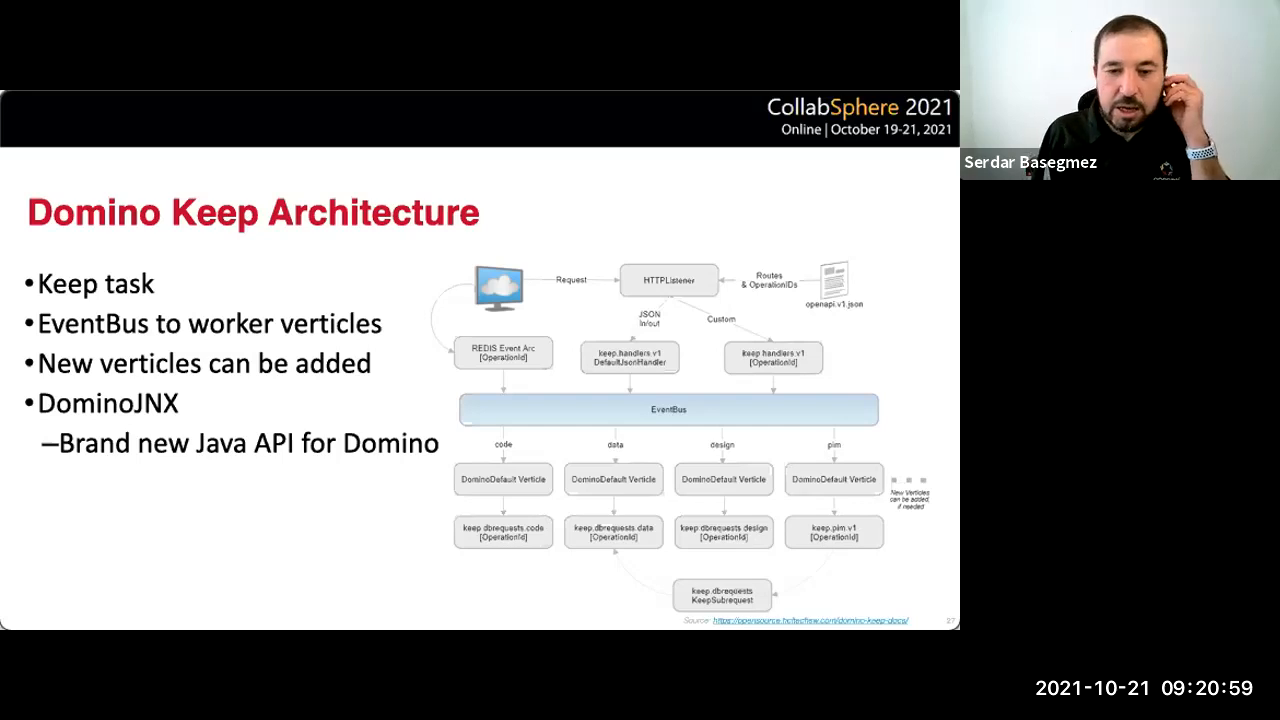
key(Right)
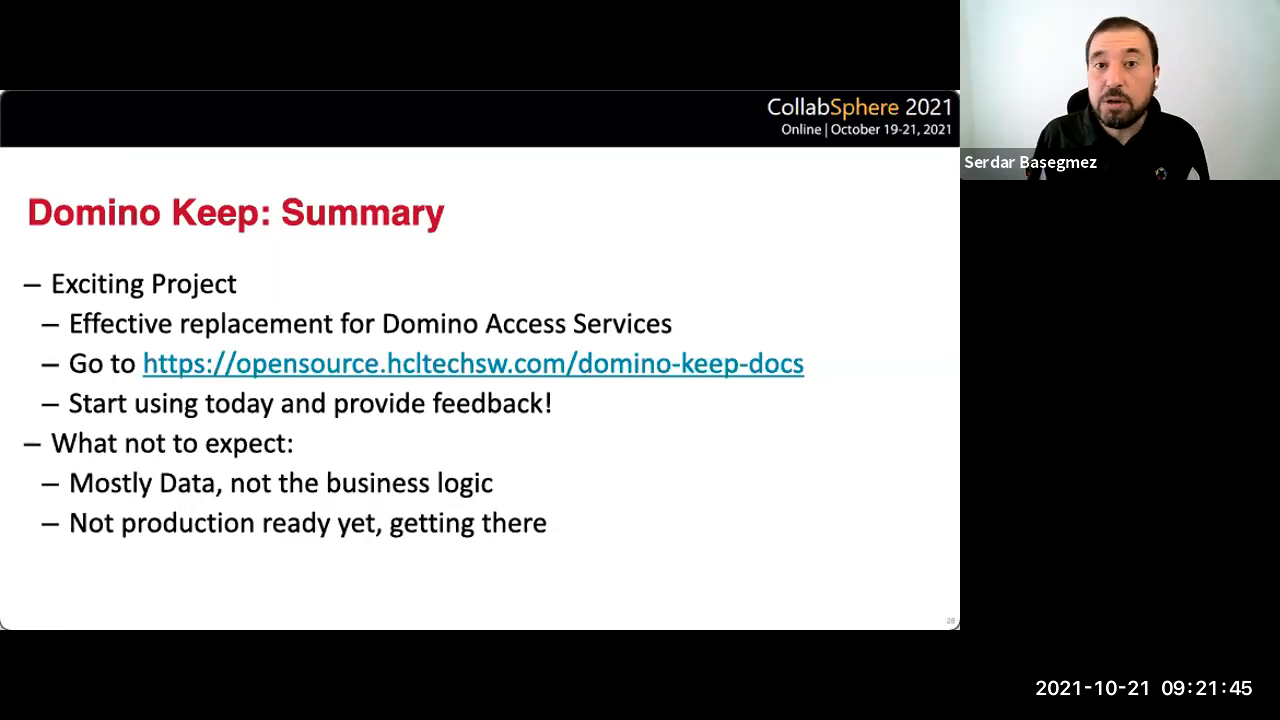
key(Right)
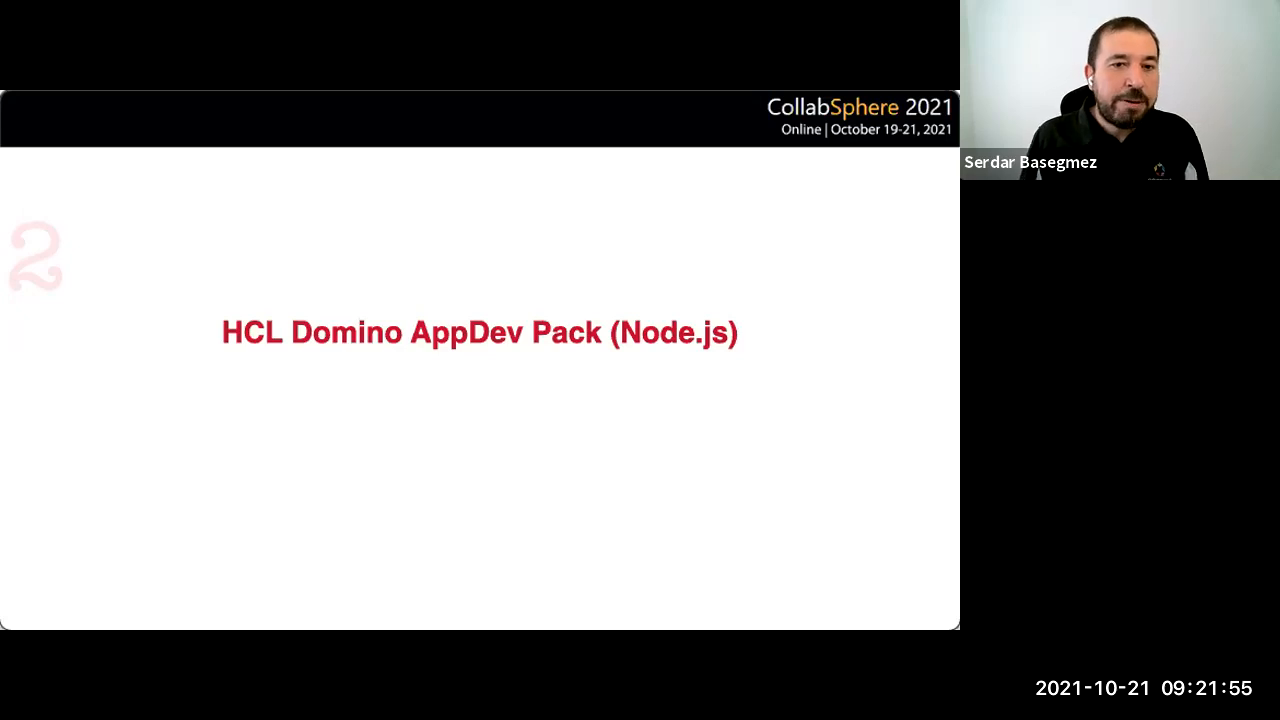
key(Right)
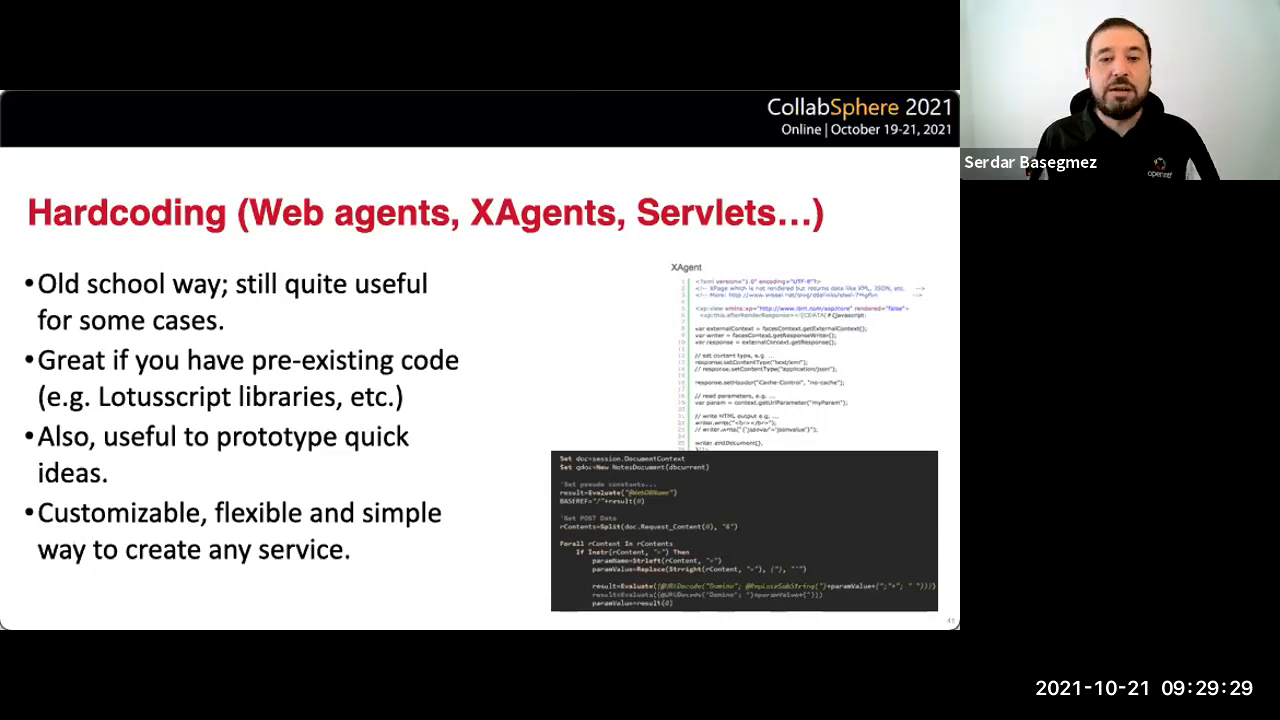
key(right)
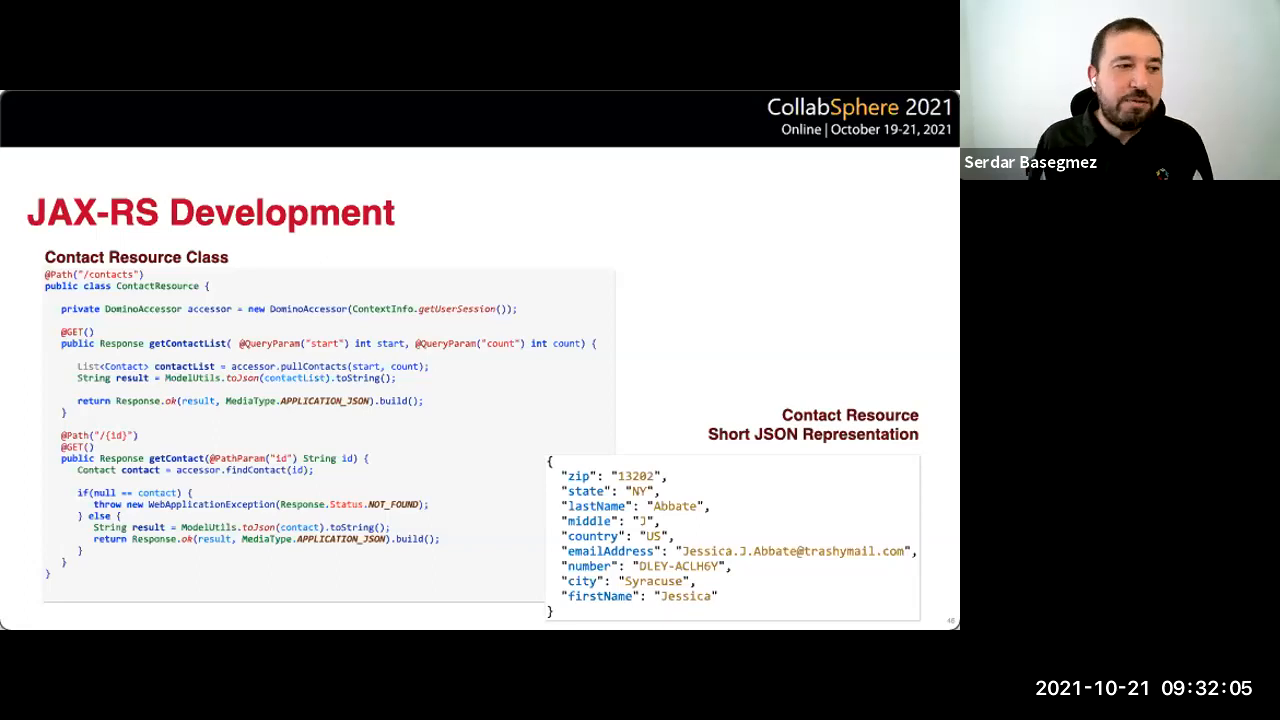
key(Right)
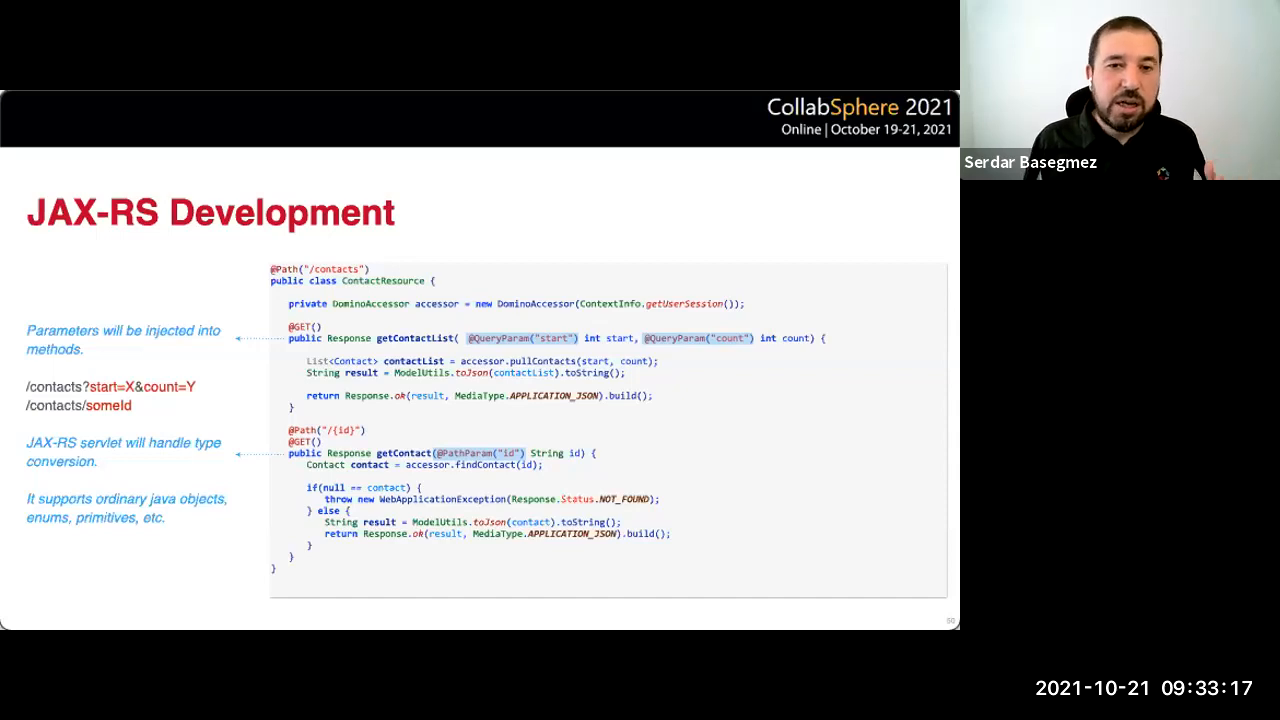
key(Right)
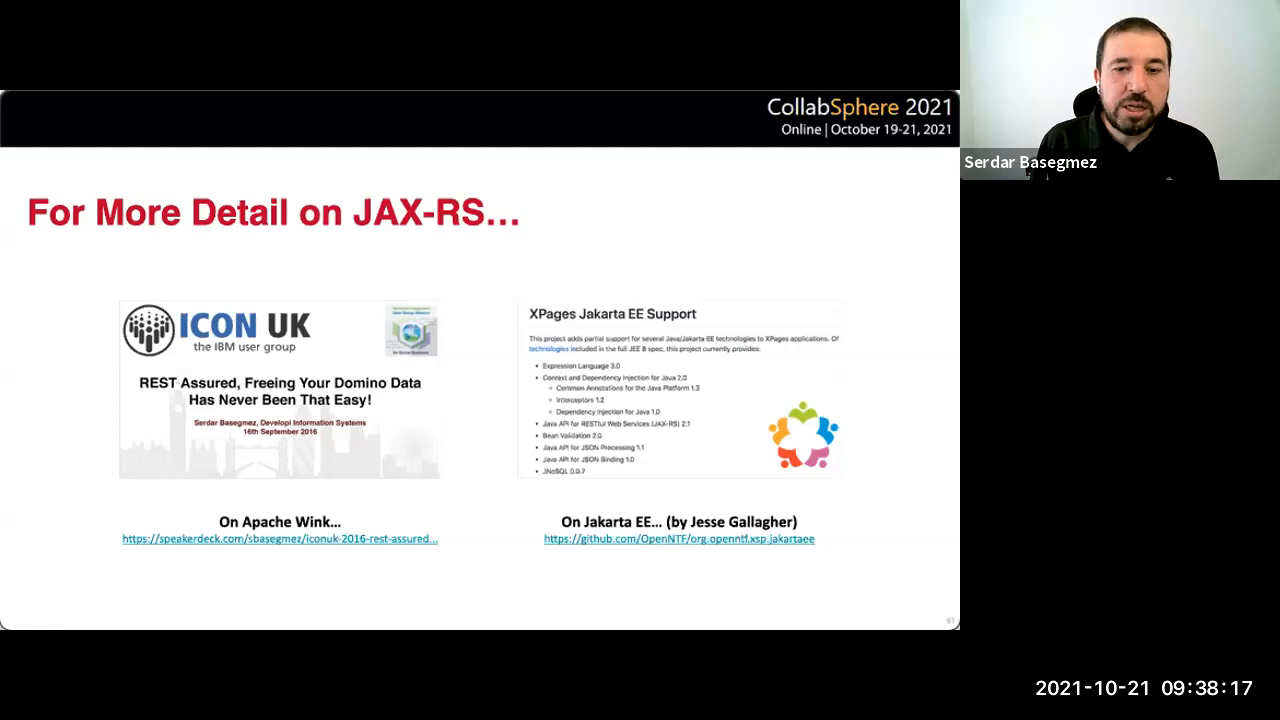
key(Right)
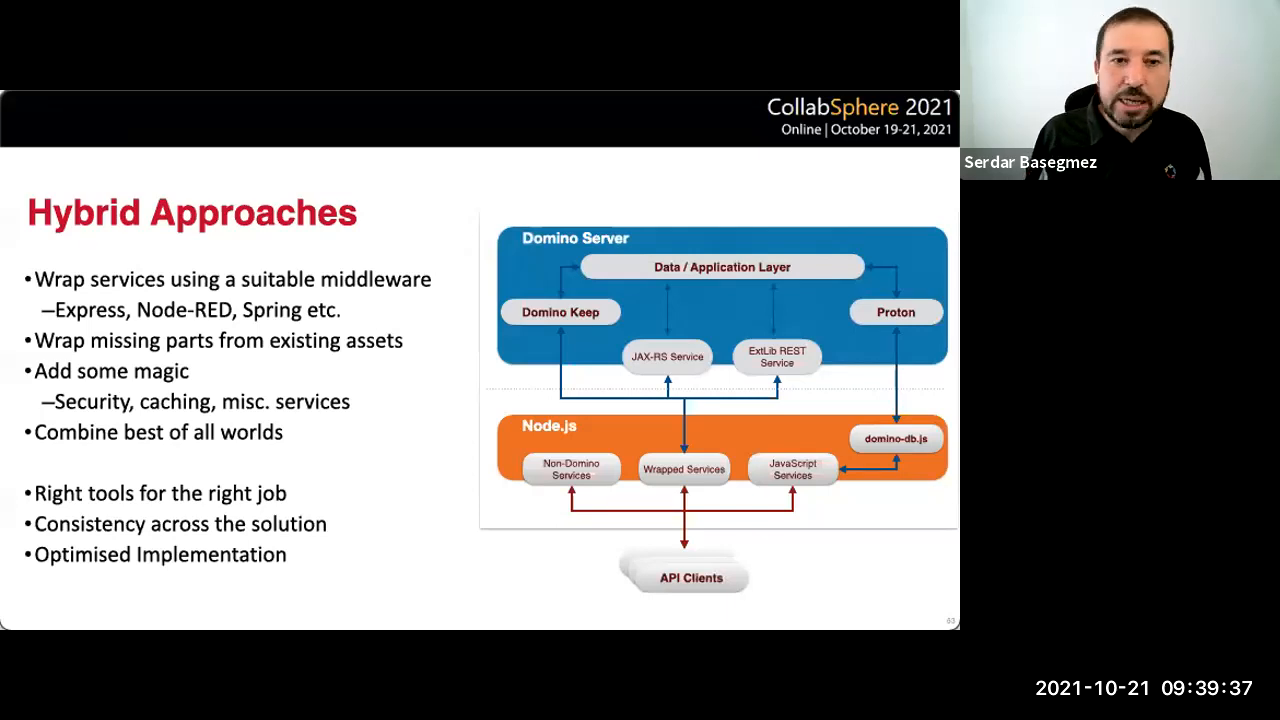
key(Right)
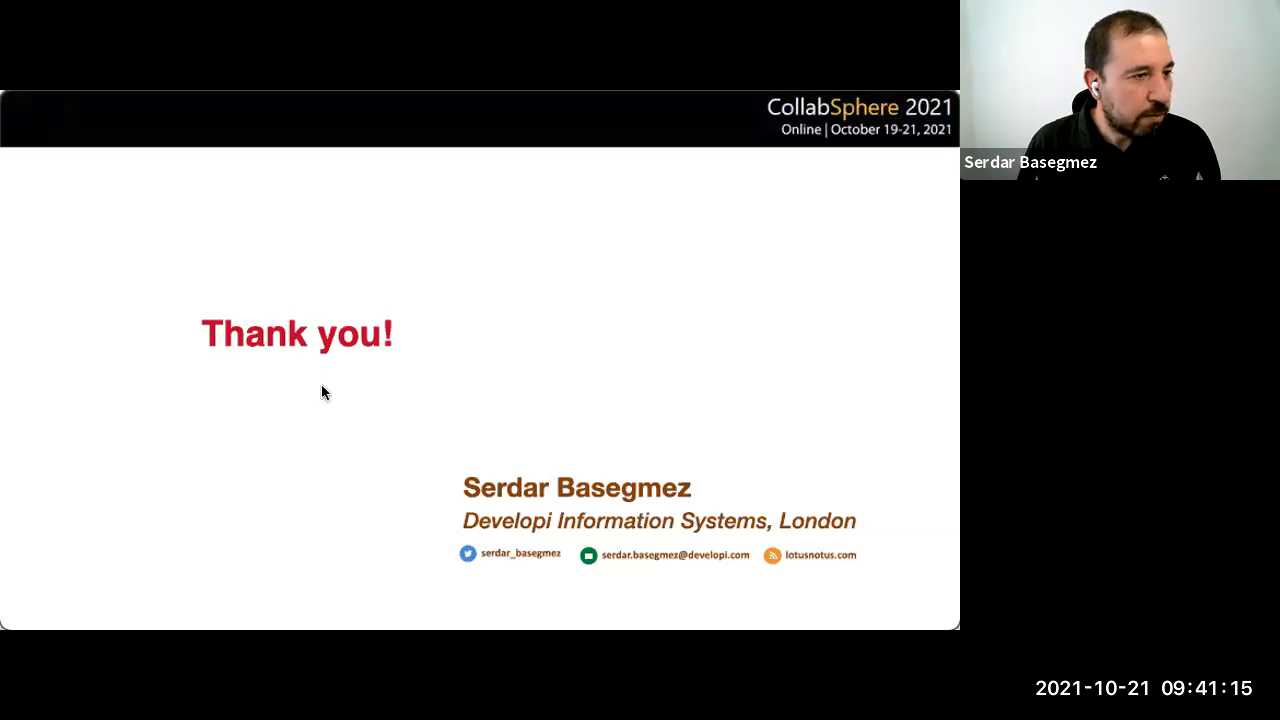
mouse_move(332, 472)
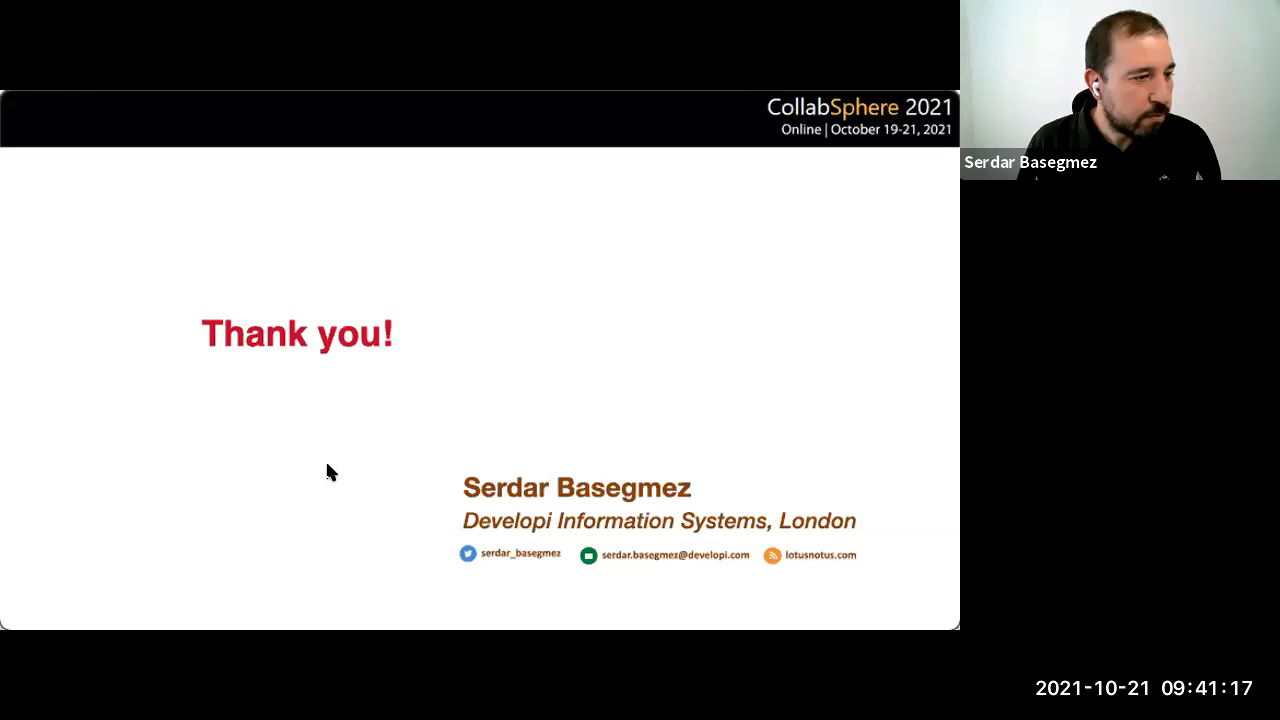
mouse_move(312, 188)
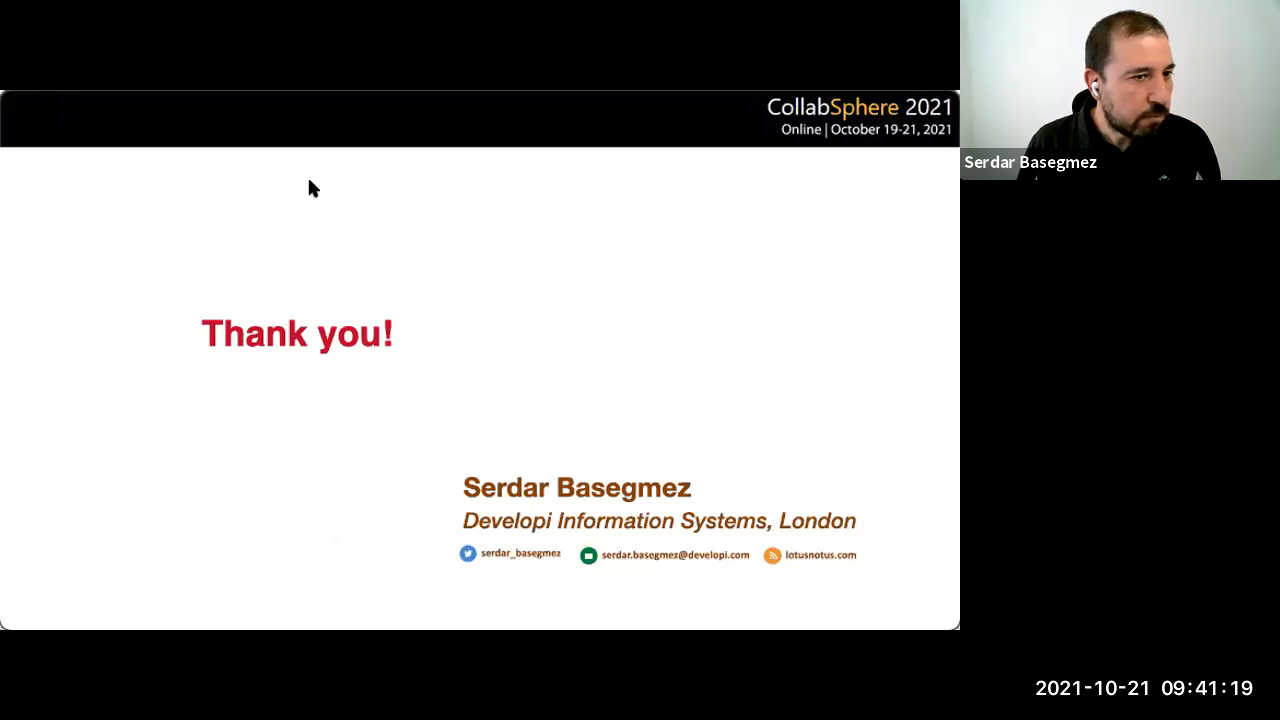
mouse_move(256, 234)
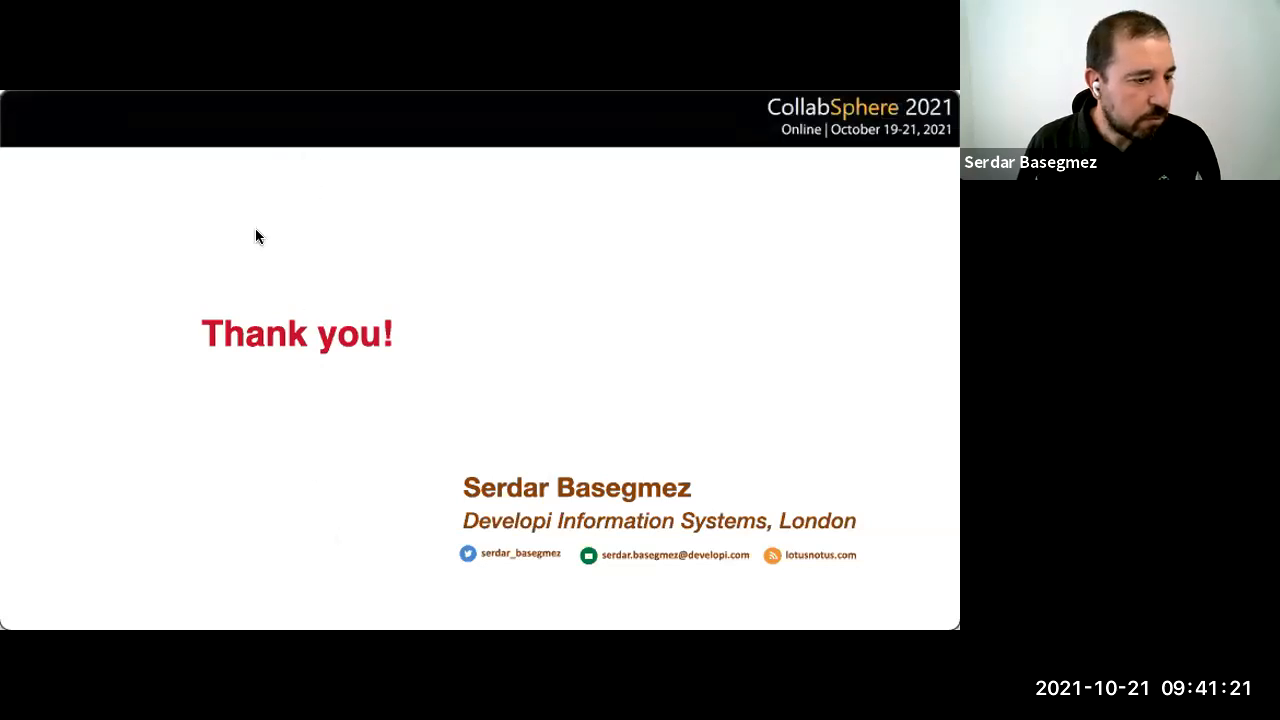